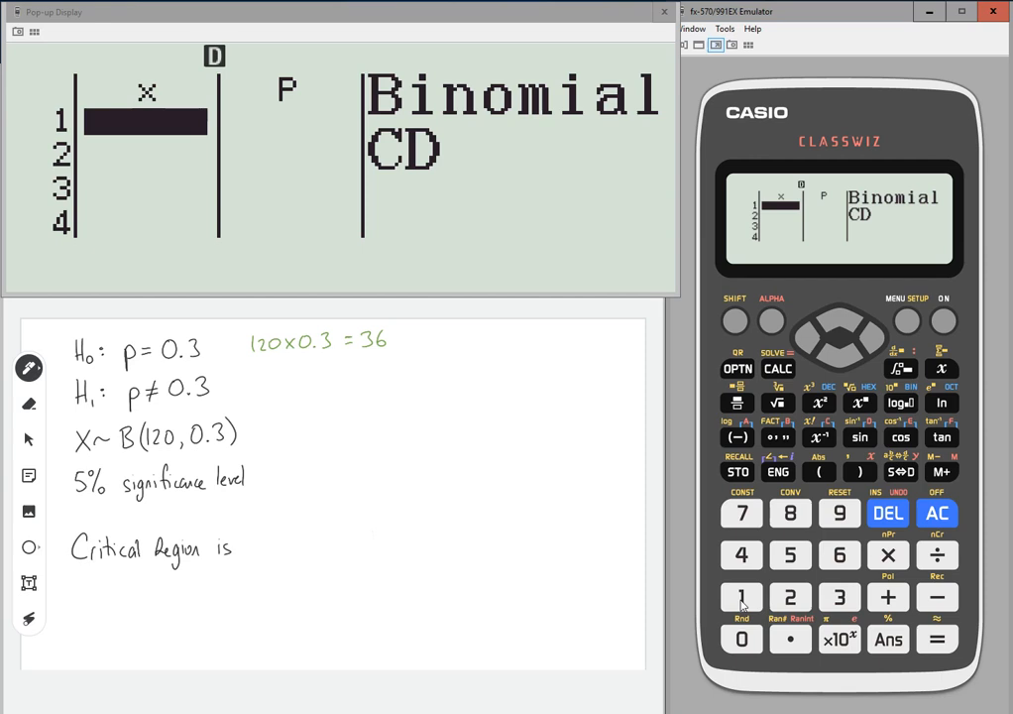
{"action": "mouse_move", "coordinate": [790, 596]}
{"action": "type", "text": "25"}
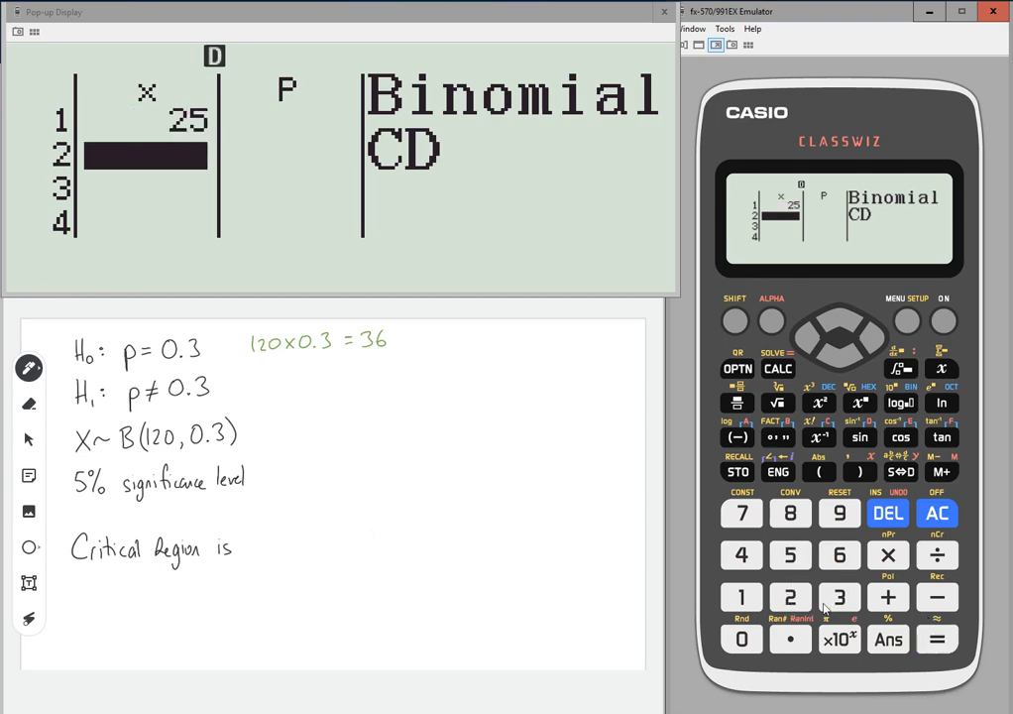
Step: Run Binomial CD for x values from 25 with N=120, p=0.3, and display the results table
{"action": "left_click", "coordinate": [742, 513]}
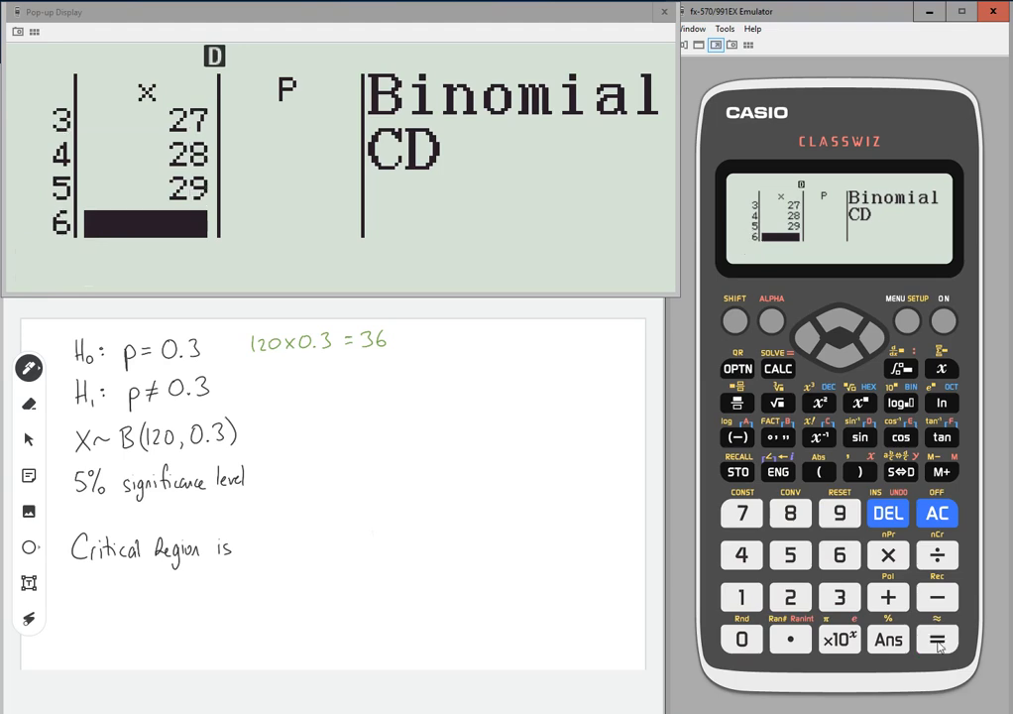
{"action": "left_click", "coordinate": [937, 639]}
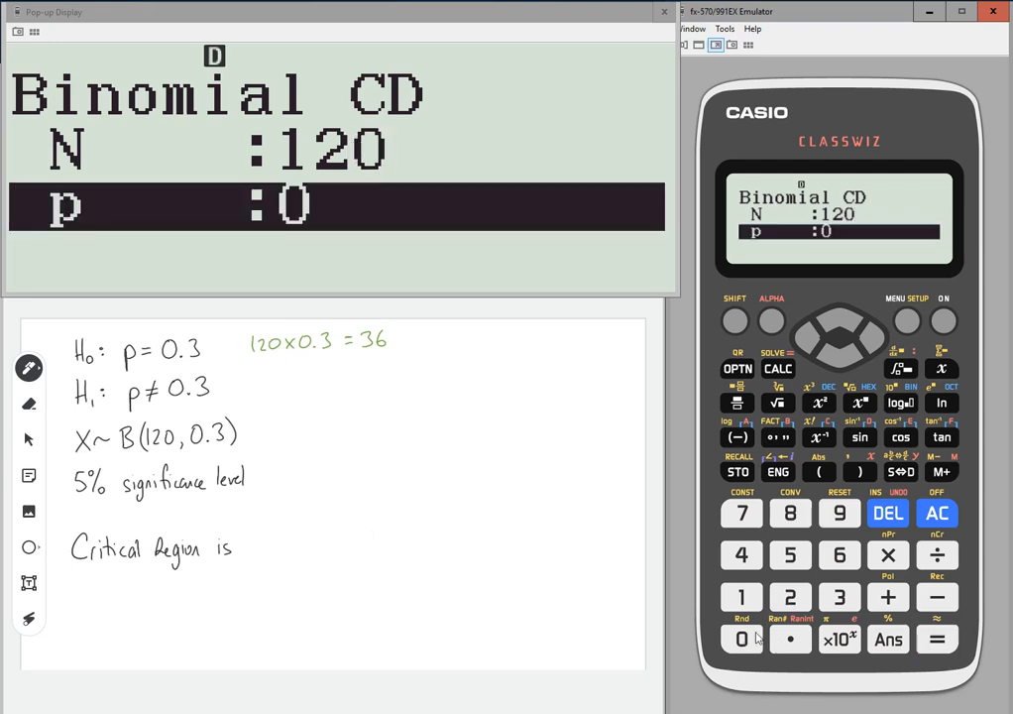
{"action": "left_click", "coordinate": [937, 639]}
{"action": "type", "text": ".3"}
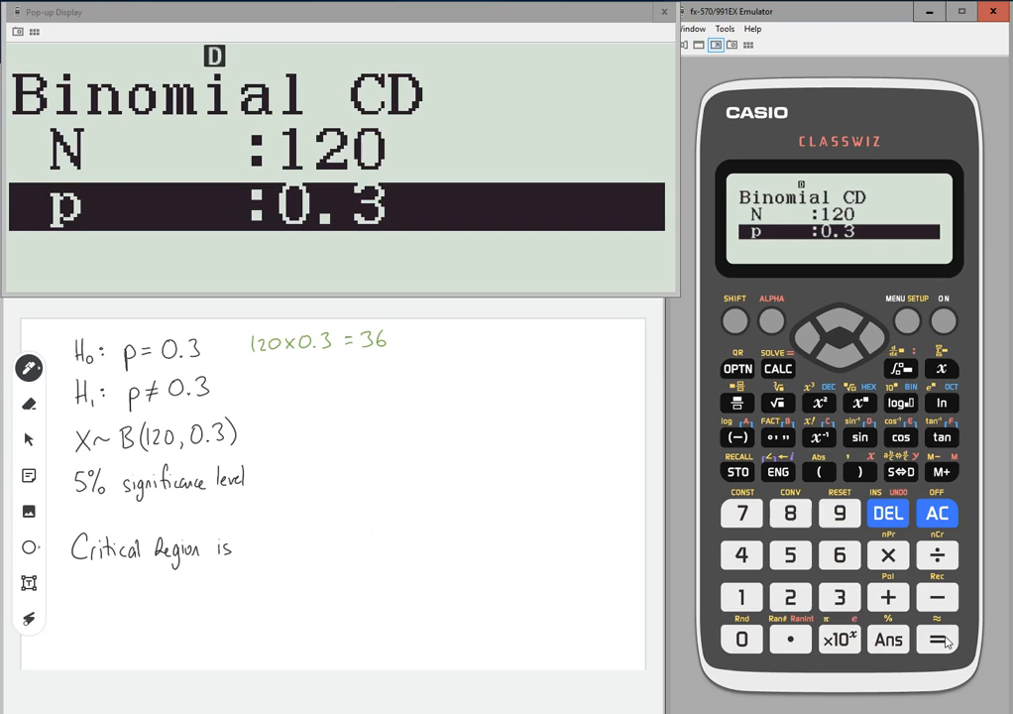
{"action": "left_click", "coordinate": [936, 638]}
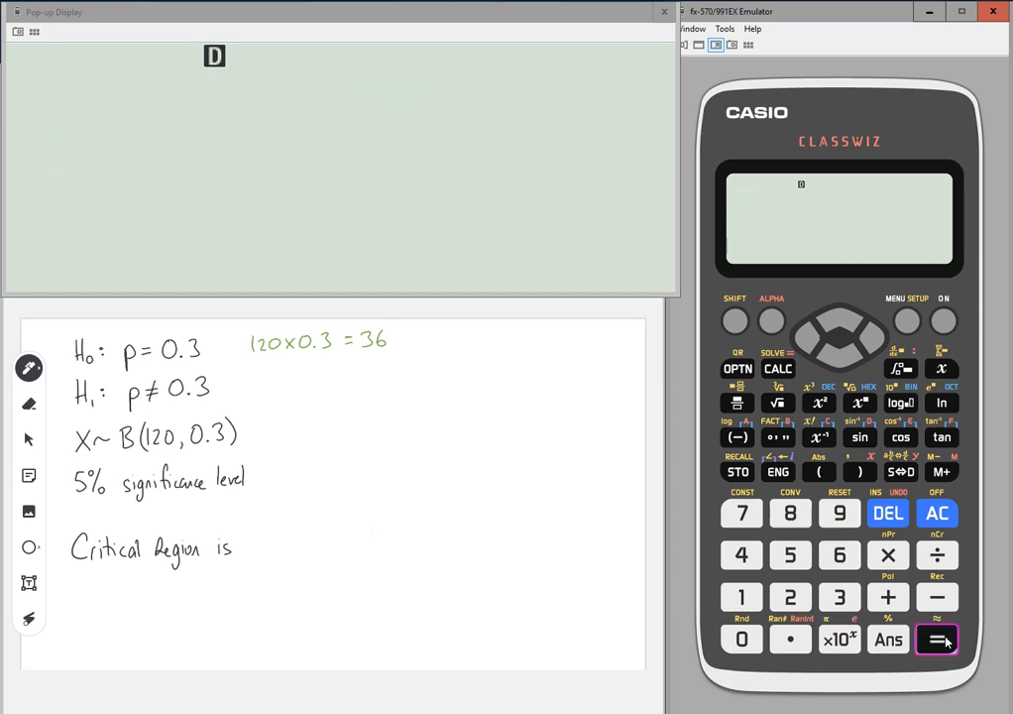
{"action": "left_click", "coordinate": [937, 640]}
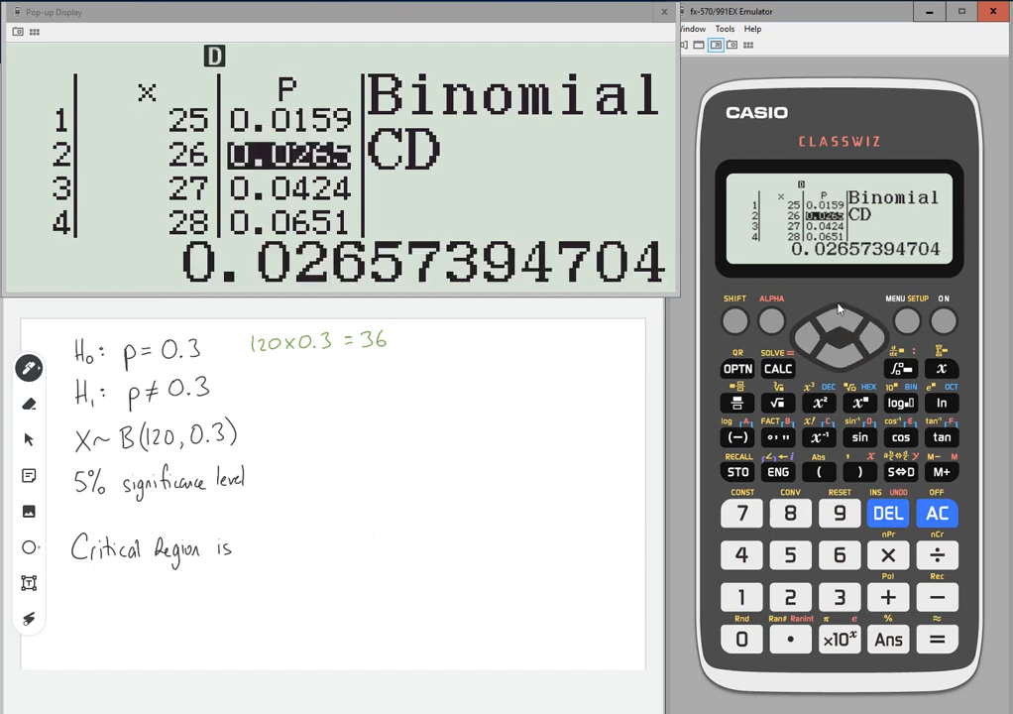
Step: Scroll to x=25 and write P(X≤25)=0.0159 < 0.025 and P(X≤26)=0.0266 > 0.025 to 4 dp
{"action": "key", "text": "Up"}
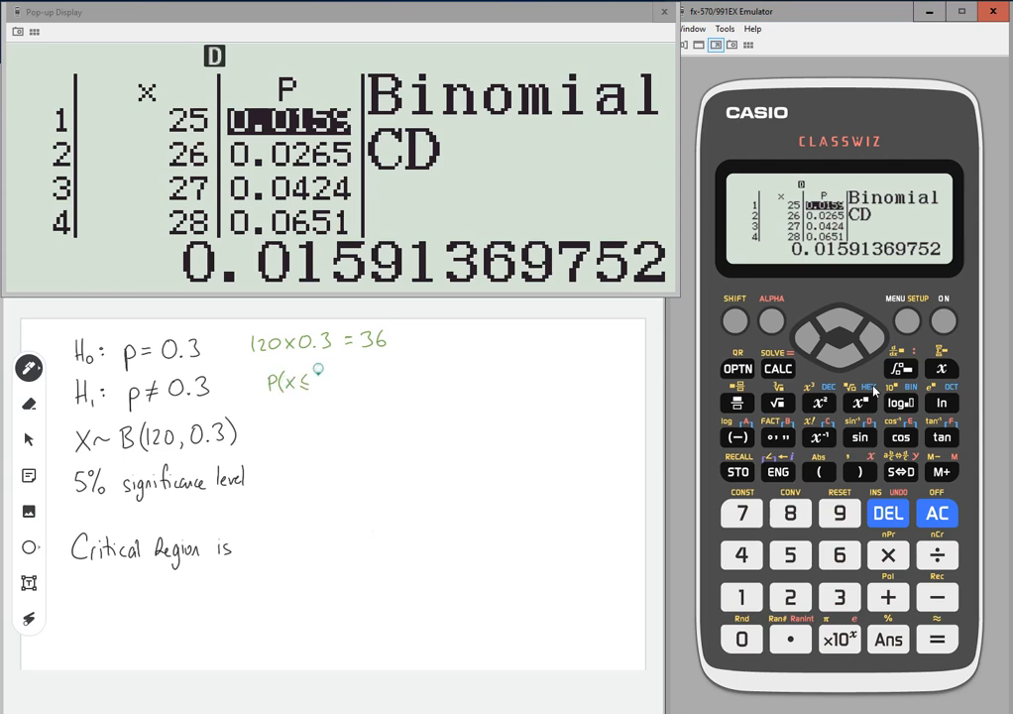
{"action": "type", "text": "25) ="}
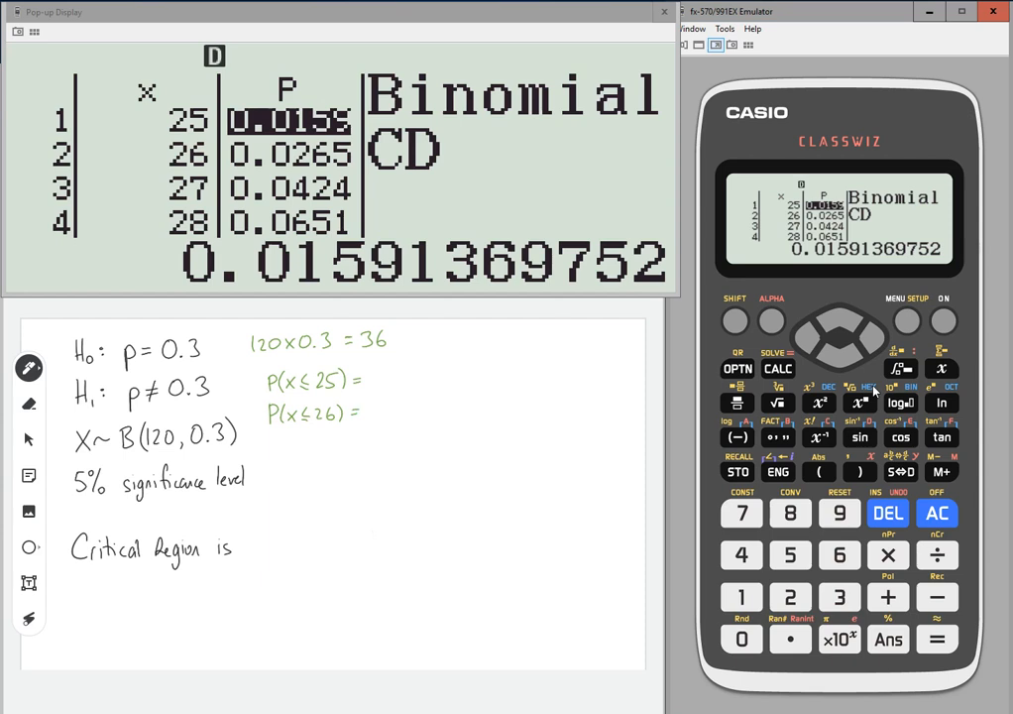
{"action": "type", "text": "0.0159 to"}
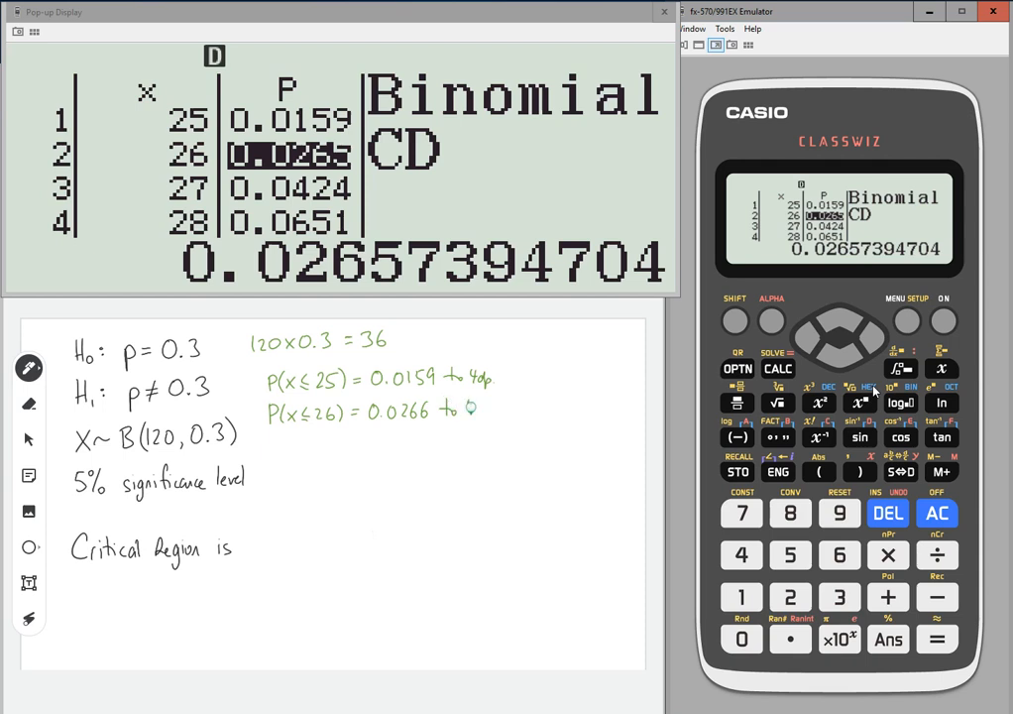
{"action": "type", "text": "4dp"}
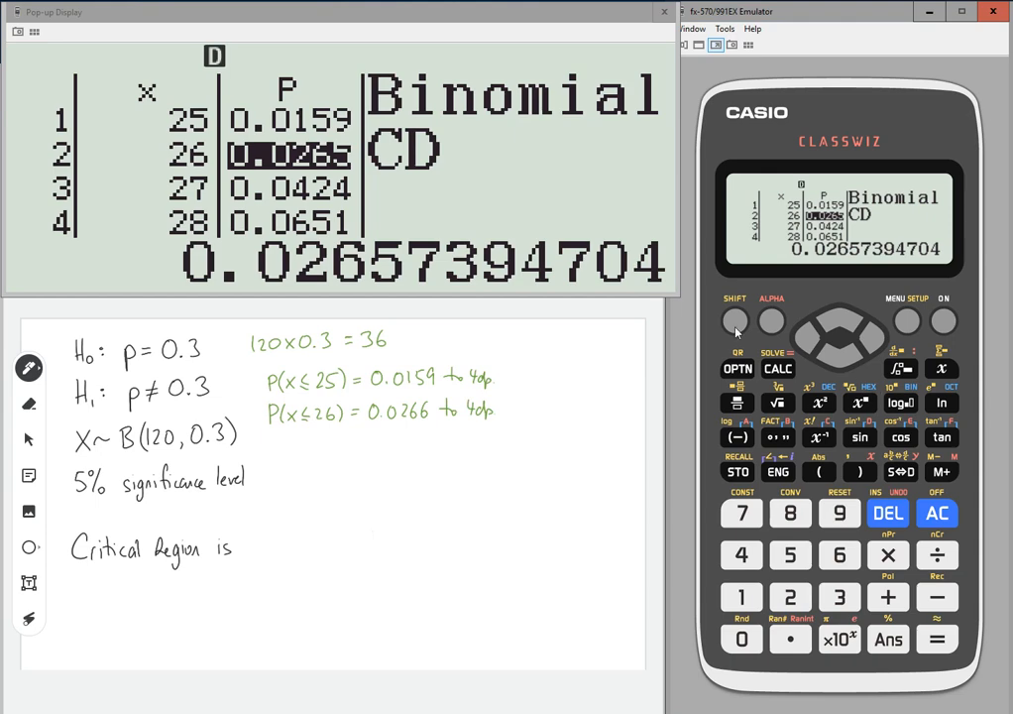
{"action": "mouse_move", "coordinate": [350, 165]}
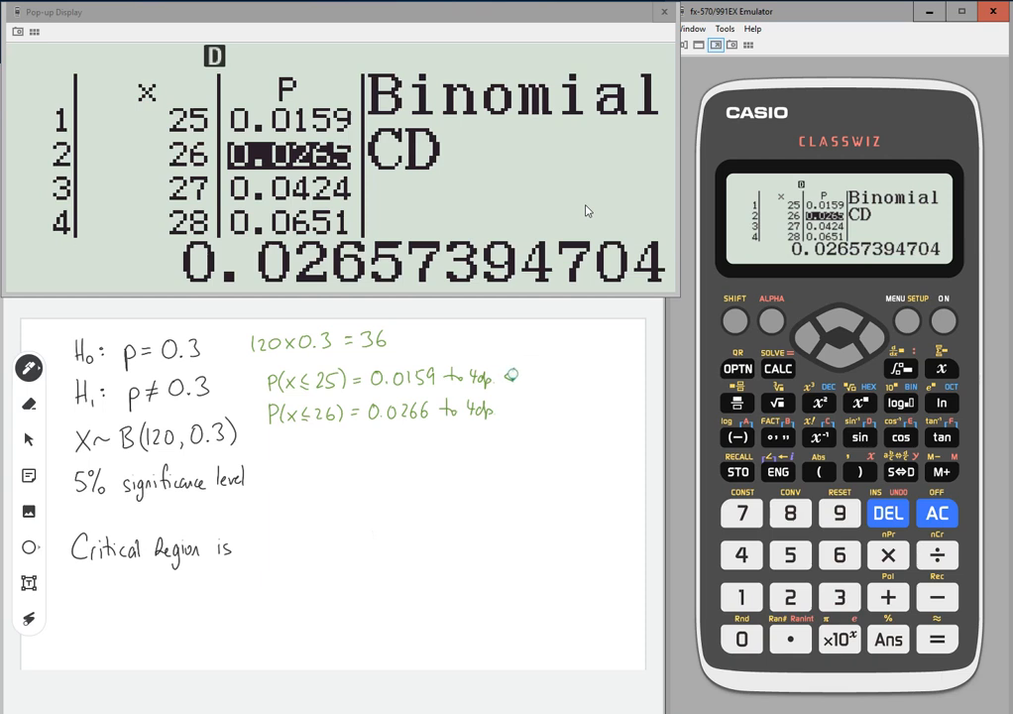
{"action": "type", "text": "< 0.025"}
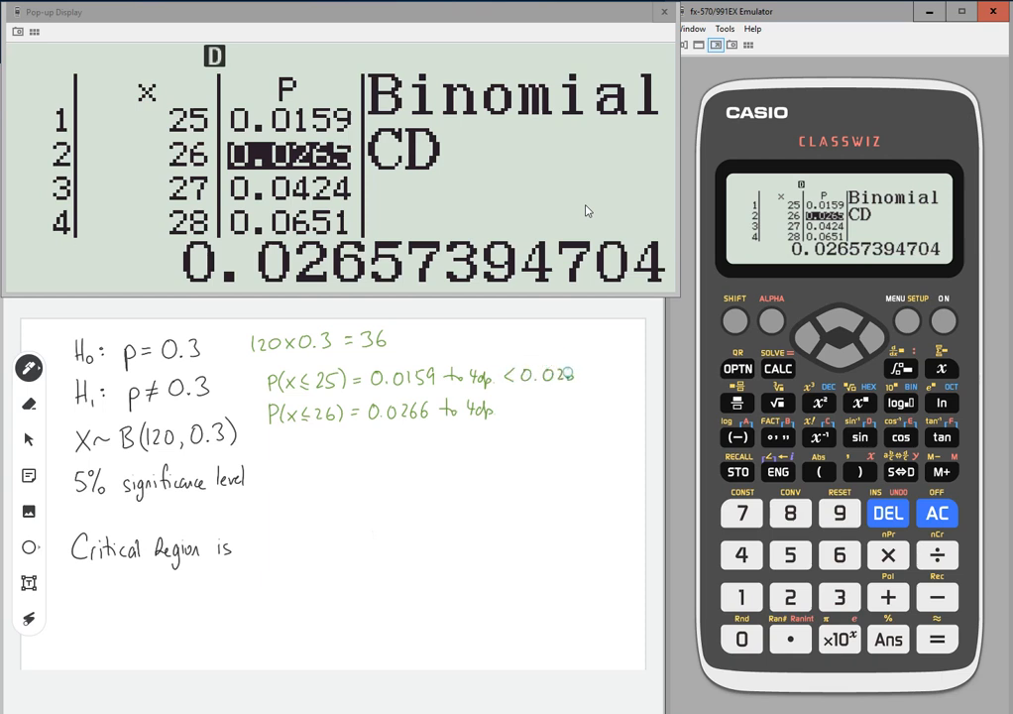
{"action": "type", "text": ">0.025"}
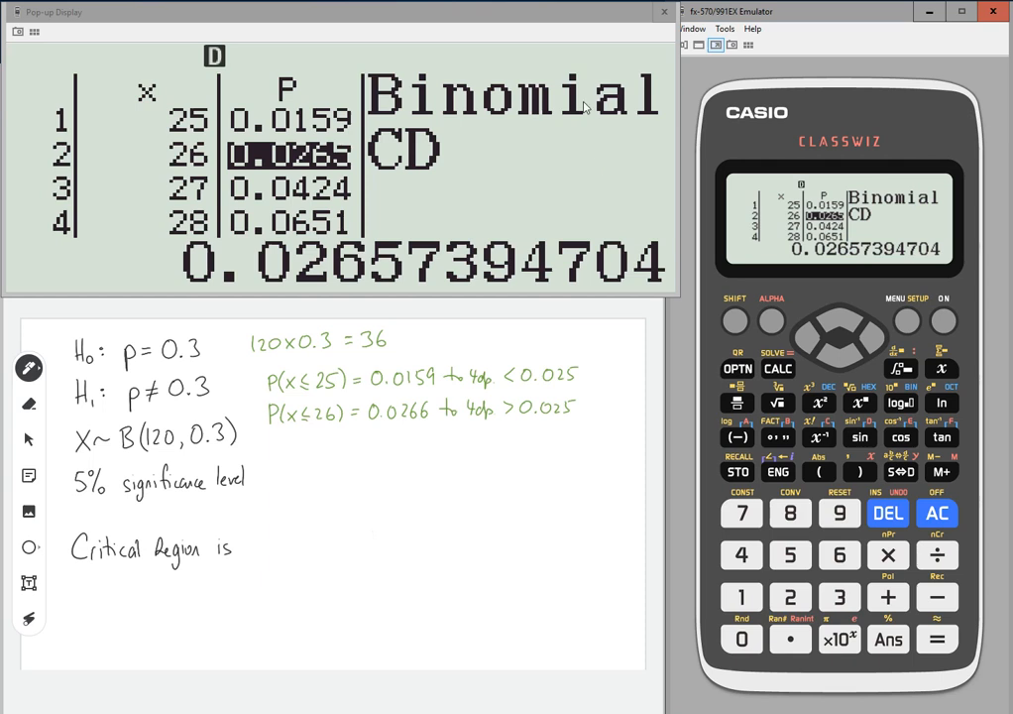
{"action": "mouse_move", "coordinate": [813, 341]}
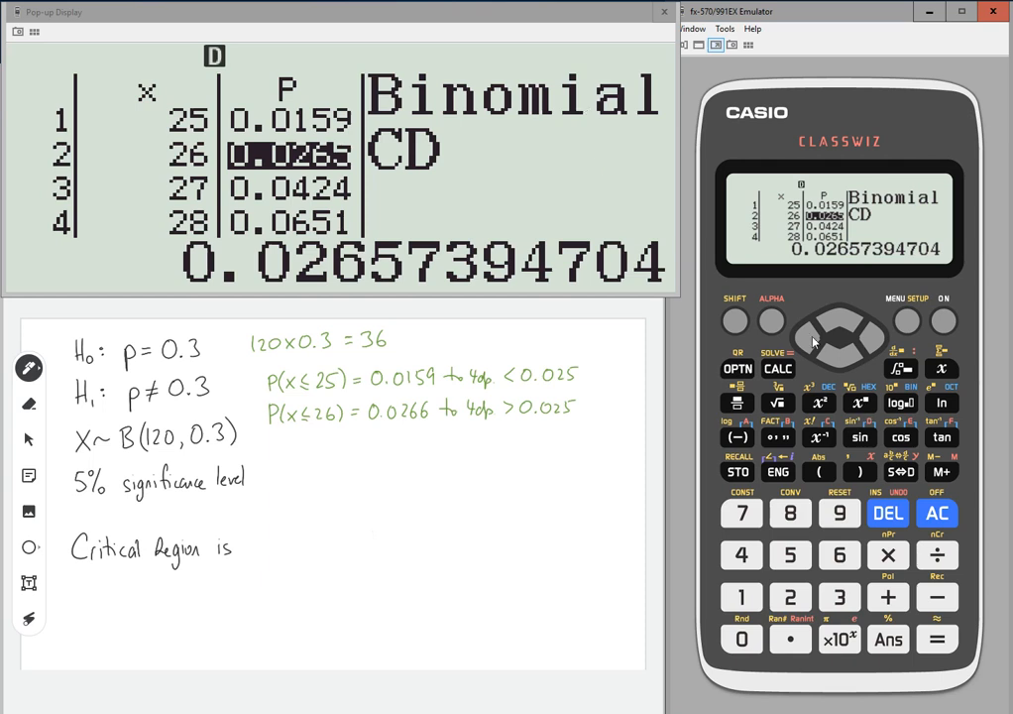
Step: Re-enter the Binomial CD list with x values 43–47 and confirm them
{"action": "key", "text": "Up"}
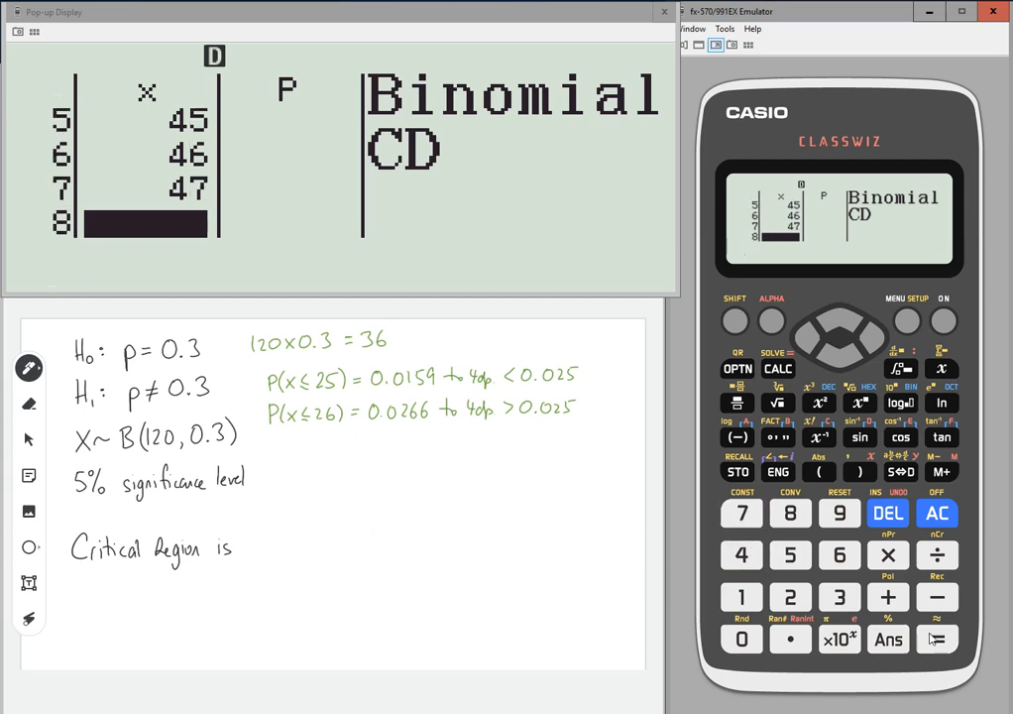
{"action": "left_click", "coordinate": [742, 554]}
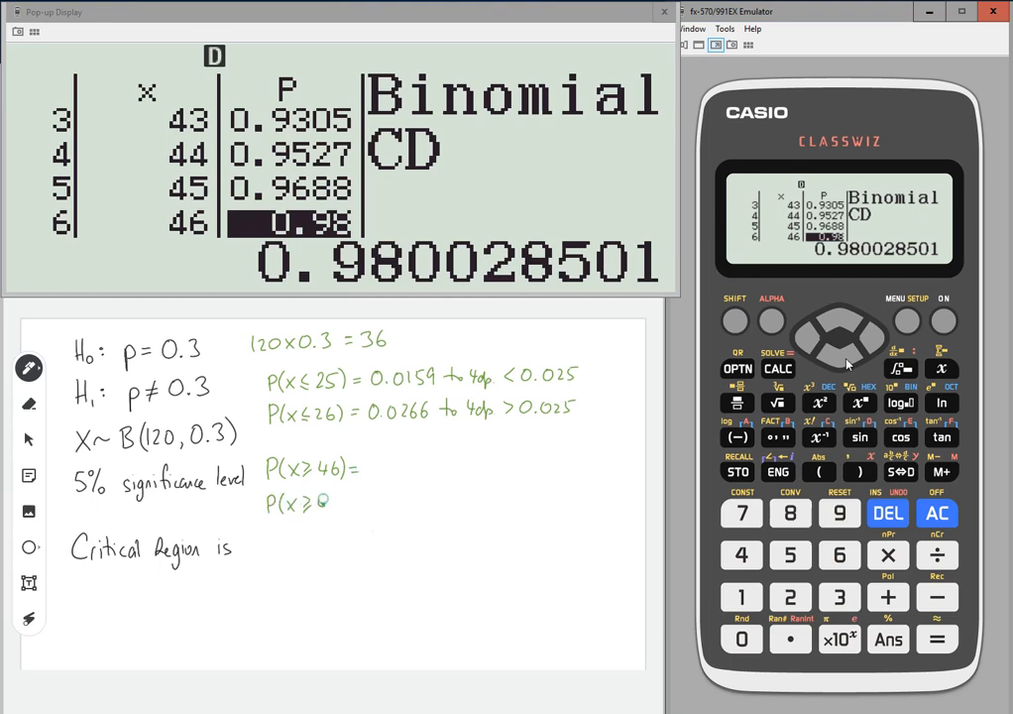
Step: Write P(X≥46)=1−P(X≤45)=0.0312 > 0.025 and P(X≥47)=0.0200 < 0.025, starring both
{"action": "type", "text": "47)="}
{"action": "left_click", "coordinate": [348, 468]}
{"action": "type", "text": "1-P("}
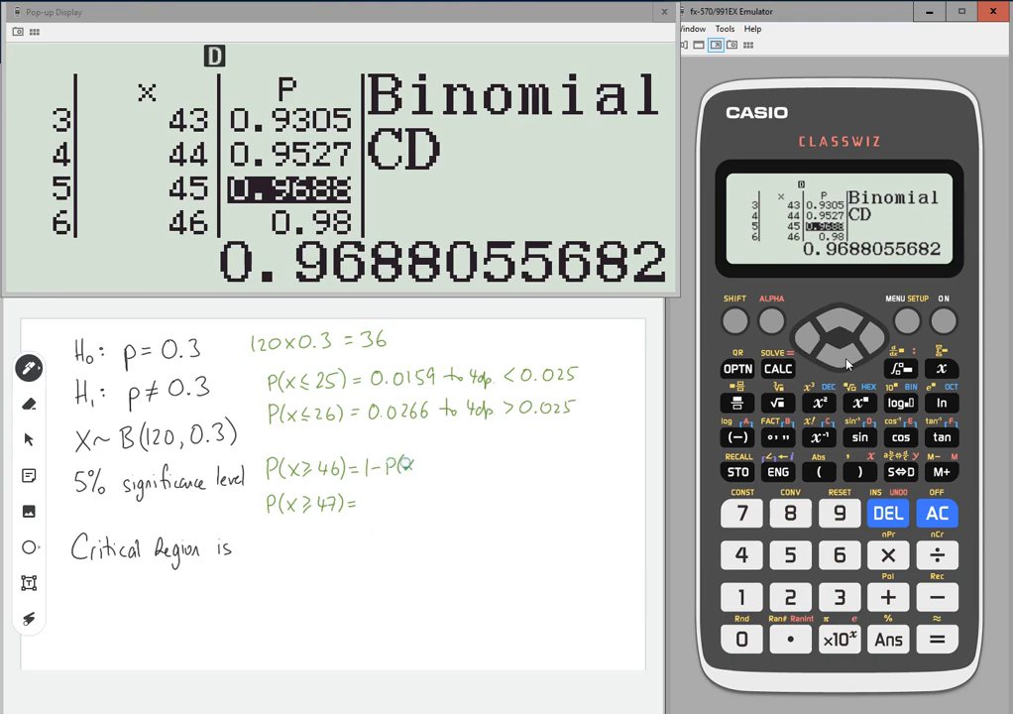
{"action": "type", "text": "x≤45)"}
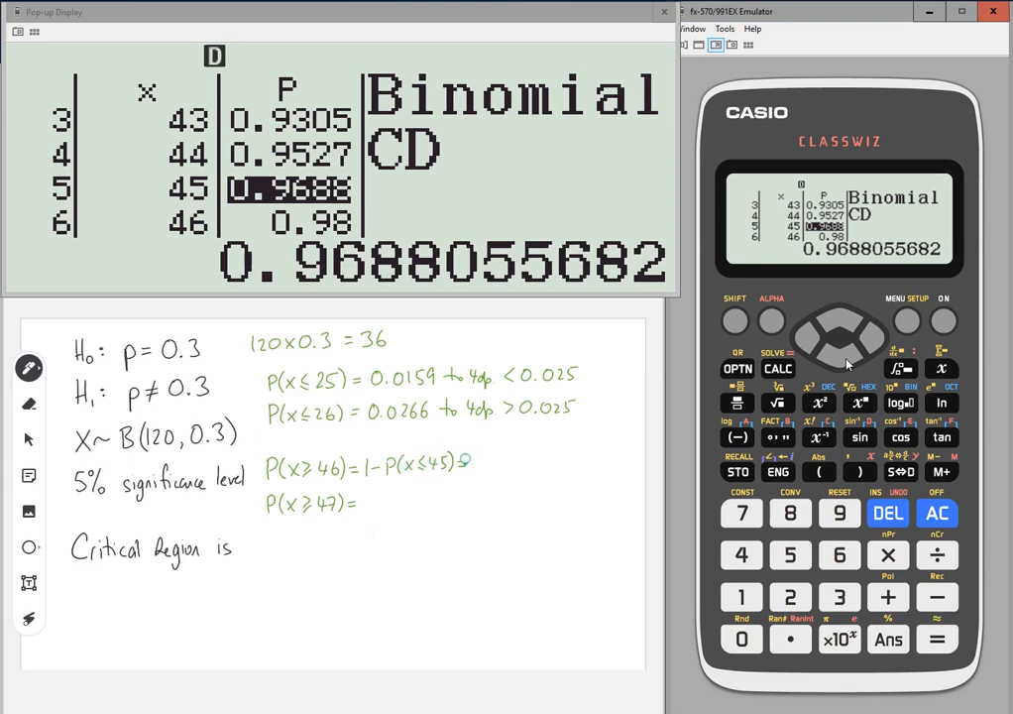
{"action": "left_click", "coordinate": [462, 463]}
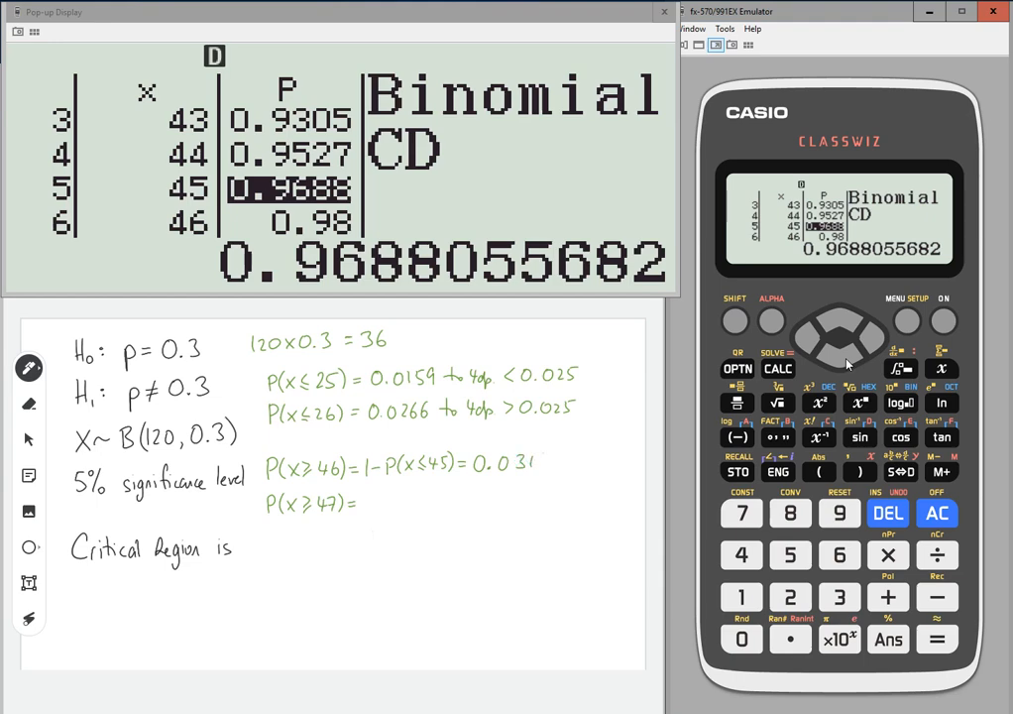
{"action": "type", "text": "1"}
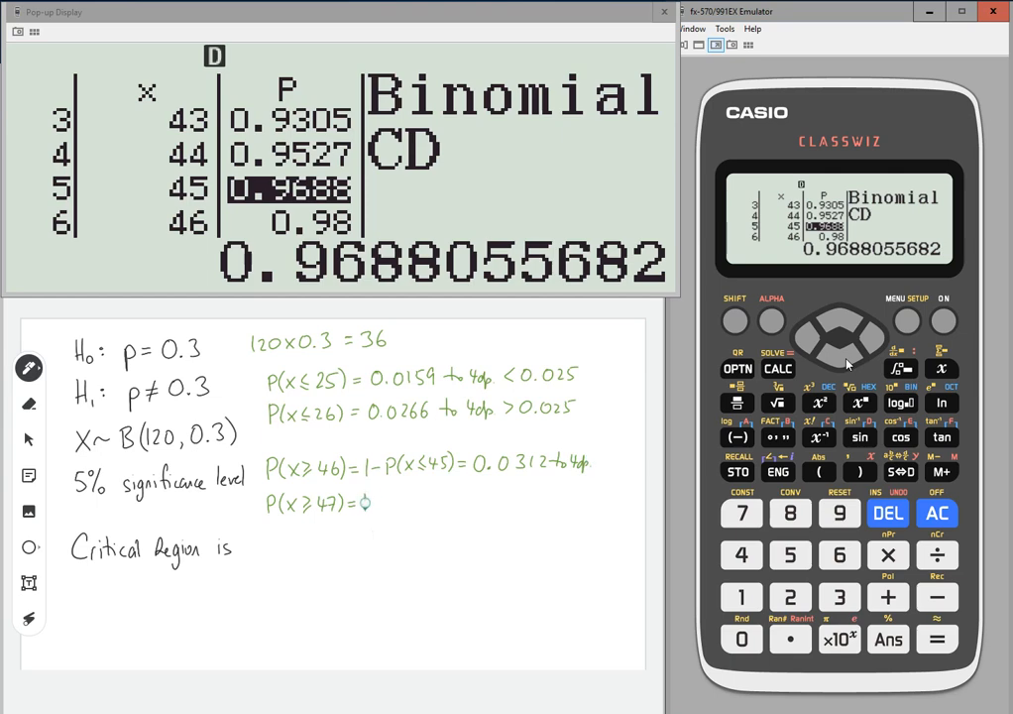
{"action": "type", "text": "1-P(x≤46)="}
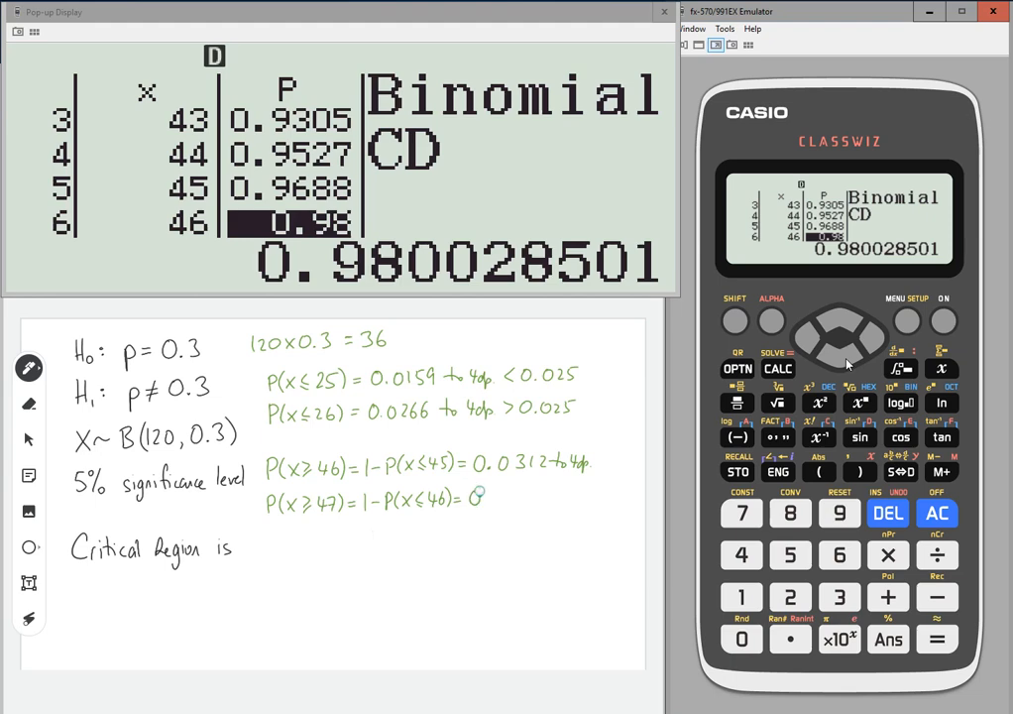
{"action": "type", "text": "0.8"}
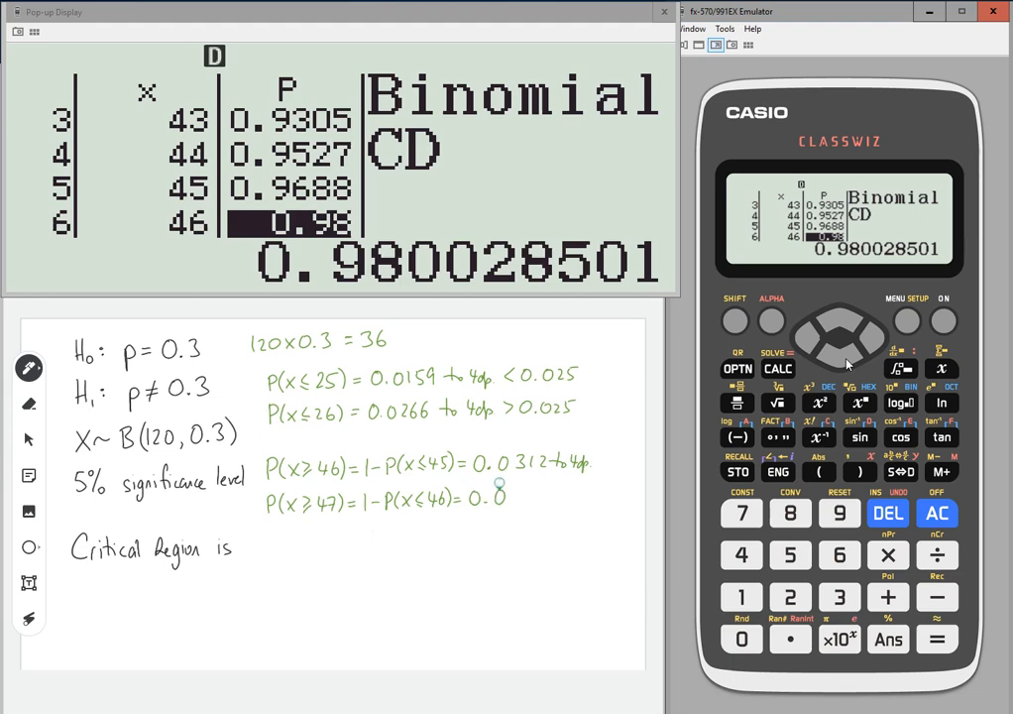
{"action": "type", "text": "0"}
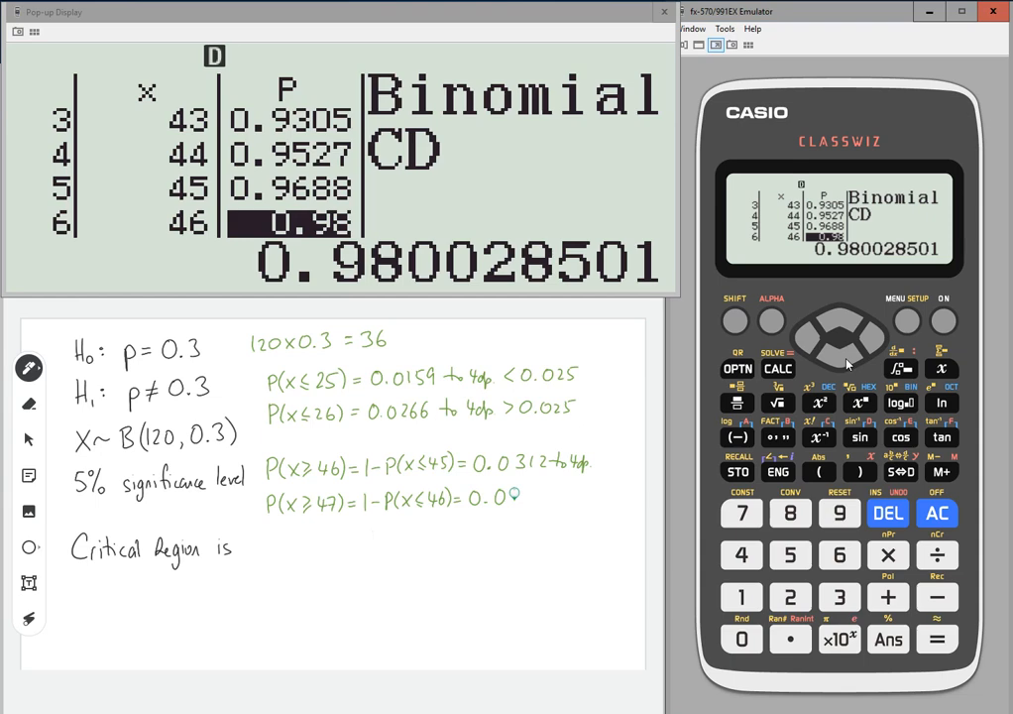
{"action": "type", "text": "1"}
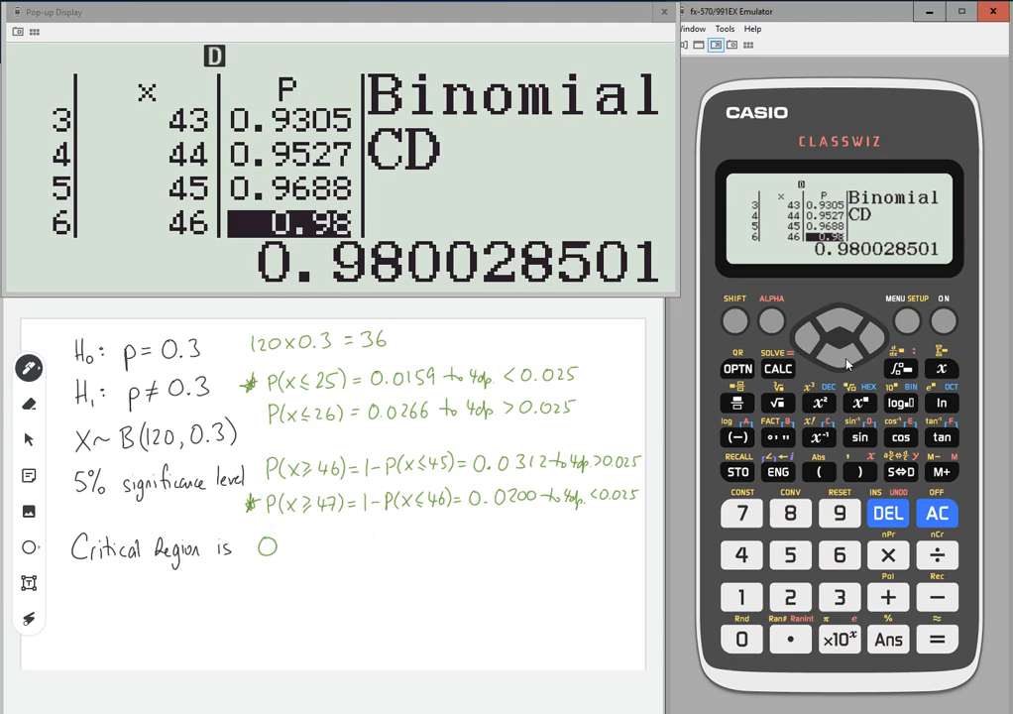
Step: Erase the stray mark and write [0,25] ∪ after 'Critical Region is'
{"action": "left_click_drag", "start_coordinate": [266, 547], "coordinate": [260, 543]}
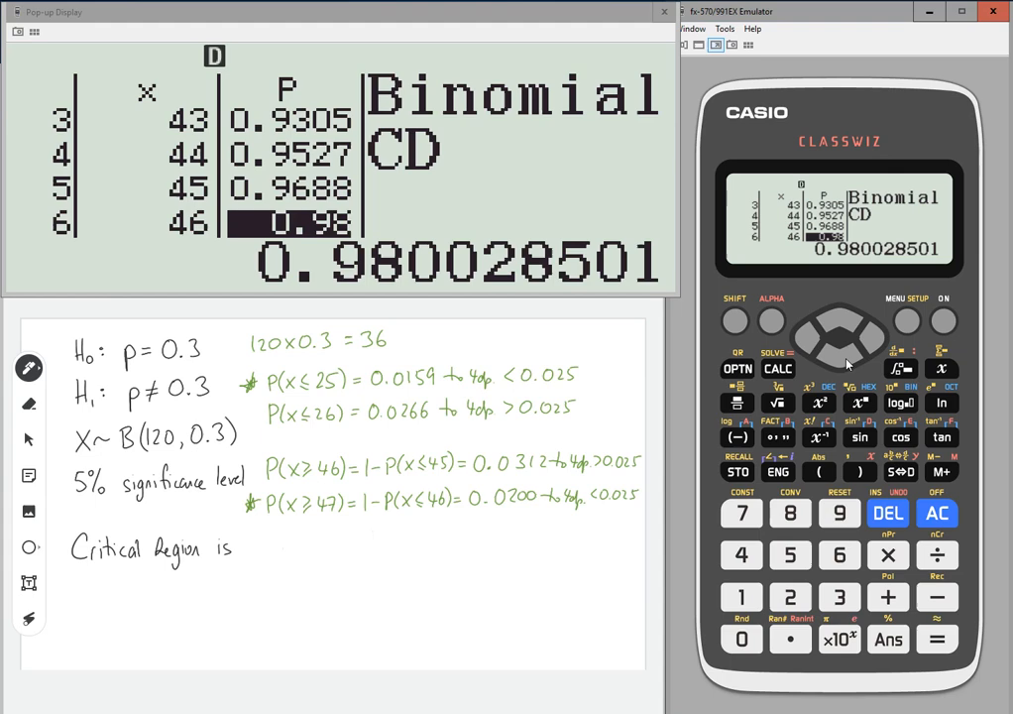
{"action": "type", "text": "[8"}
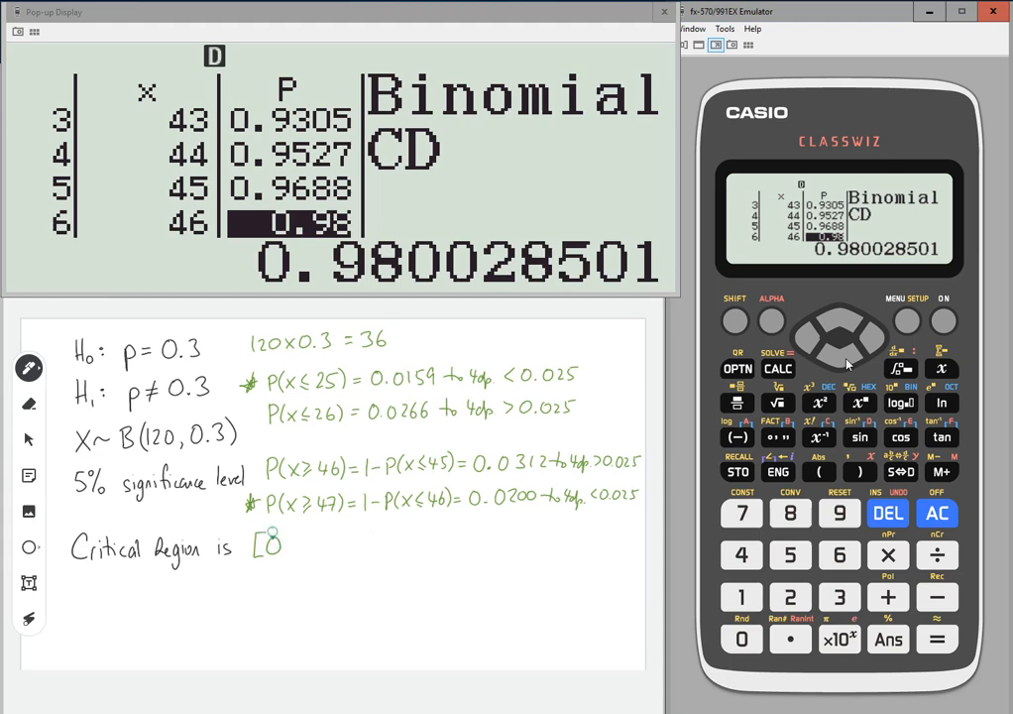
{"action": "type", "text": "0,25"}
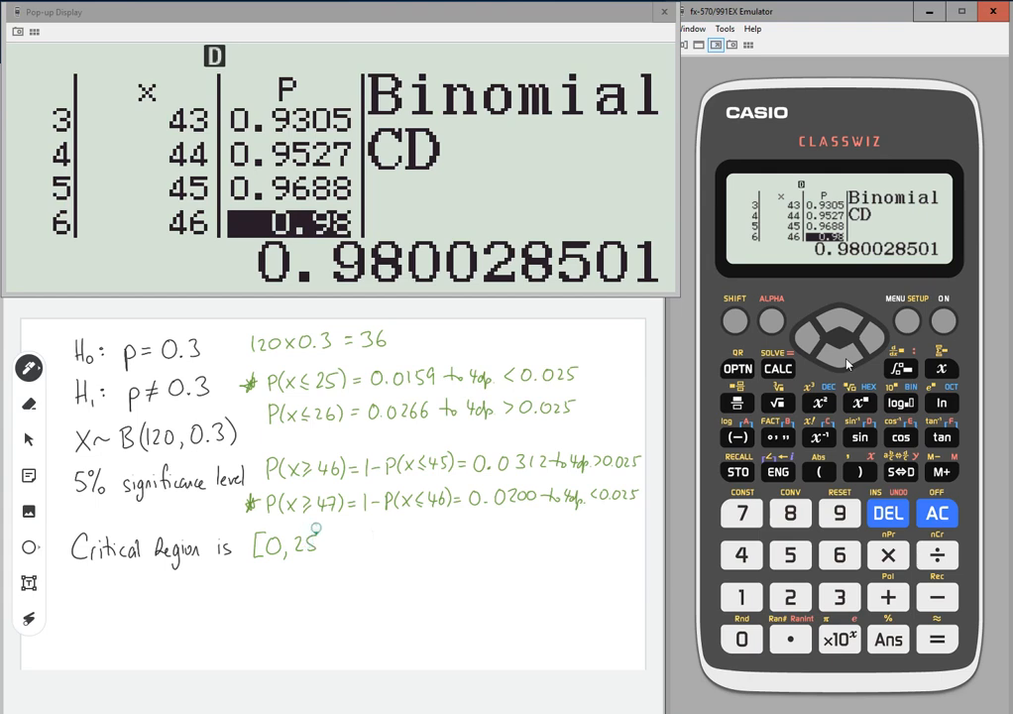
{"action": "left_click_drag", "start_coordinate": [319, 541], "coordinate": [332, 555]}
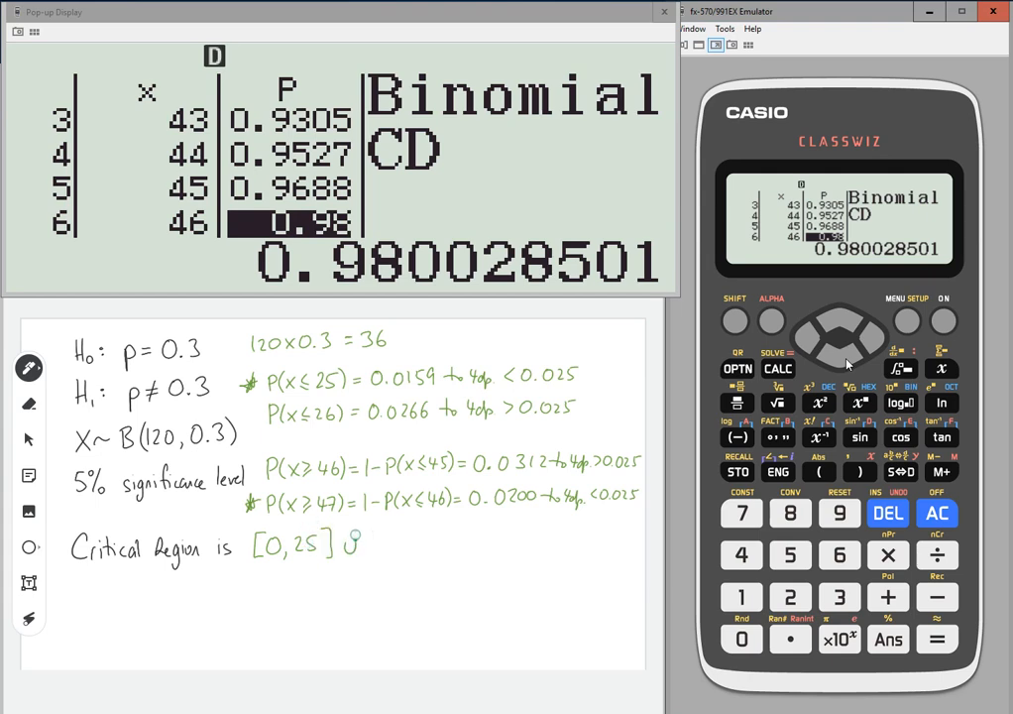